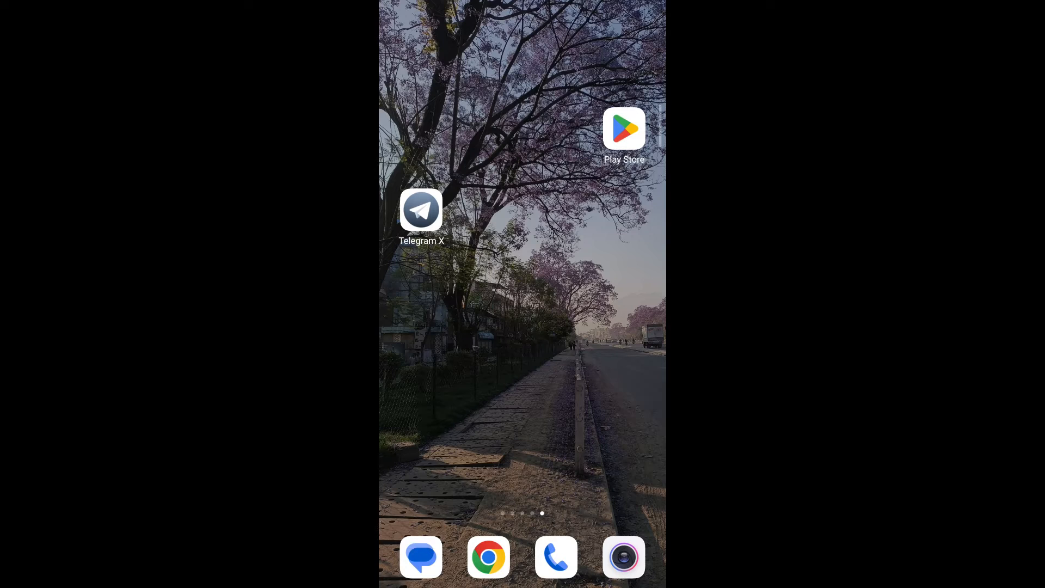
Launch Telegram X from the home screen to reach the chats list.
click(421, 209)
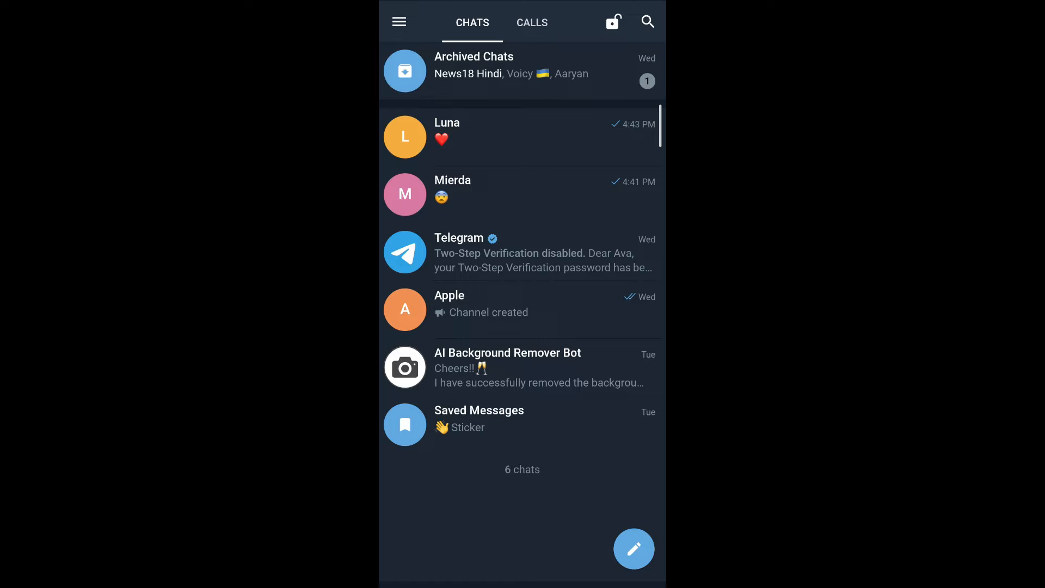
Start a New Secret Chat from the compose button's speed-dial options.
click(634, 548)
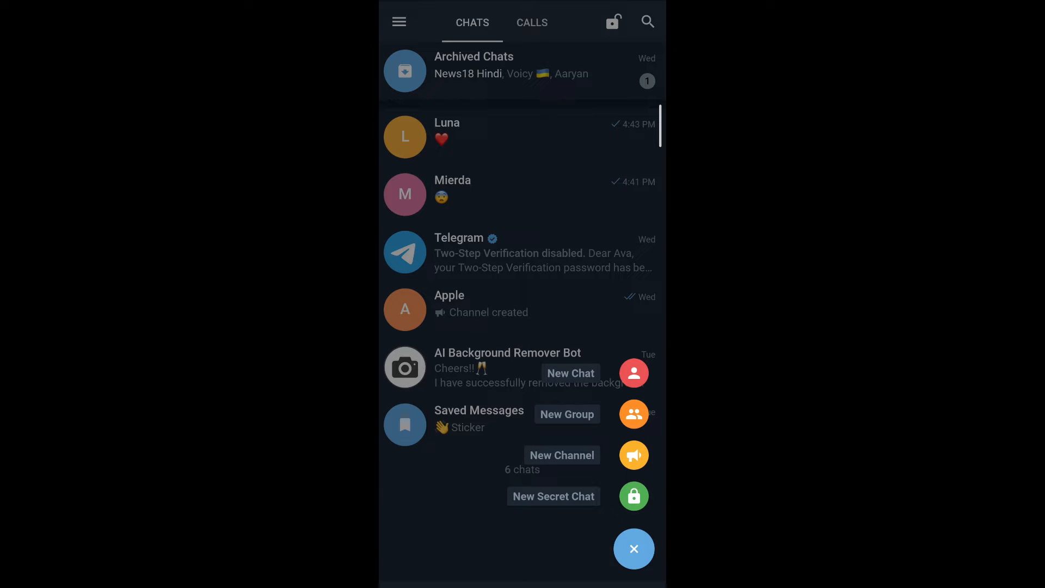
click(553, 496)
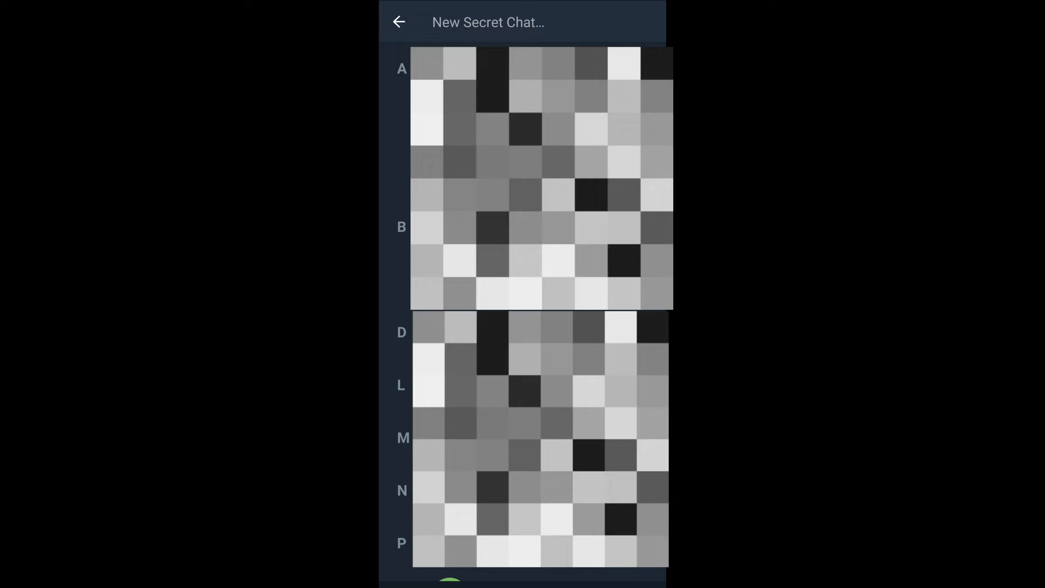
Back out of the New Secret Chat contact picker to the chats list.
click(399, 22)
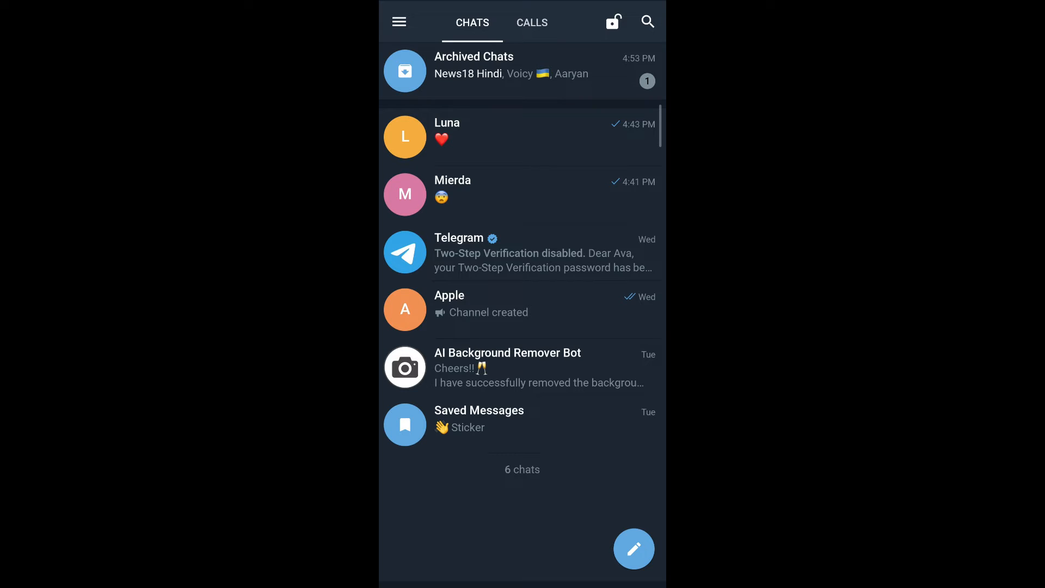
Open Mierda's chat, her profile, and its options menu listing Start secret chat.
click(452, 194)
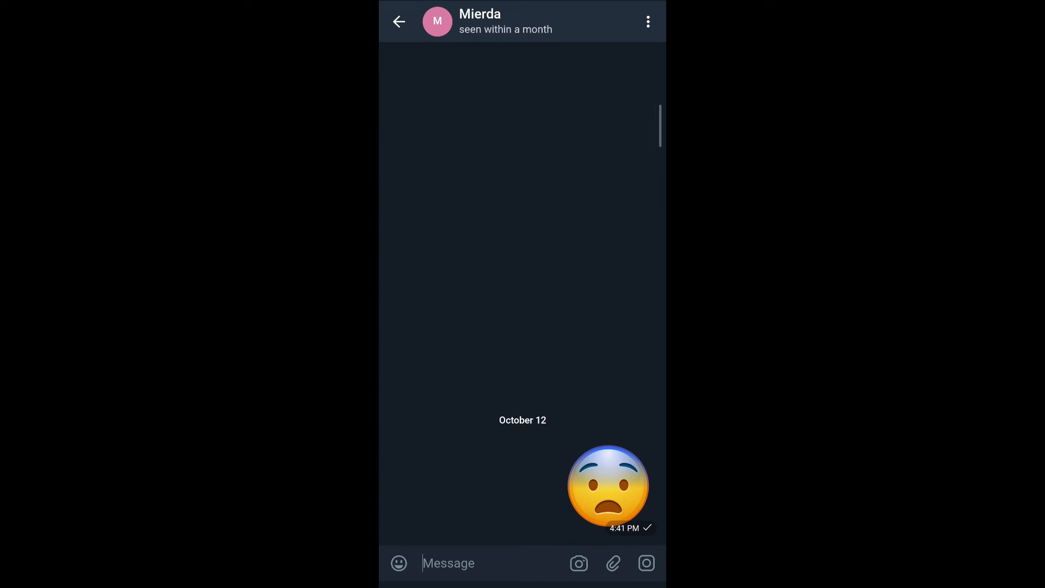
click(480, 22)
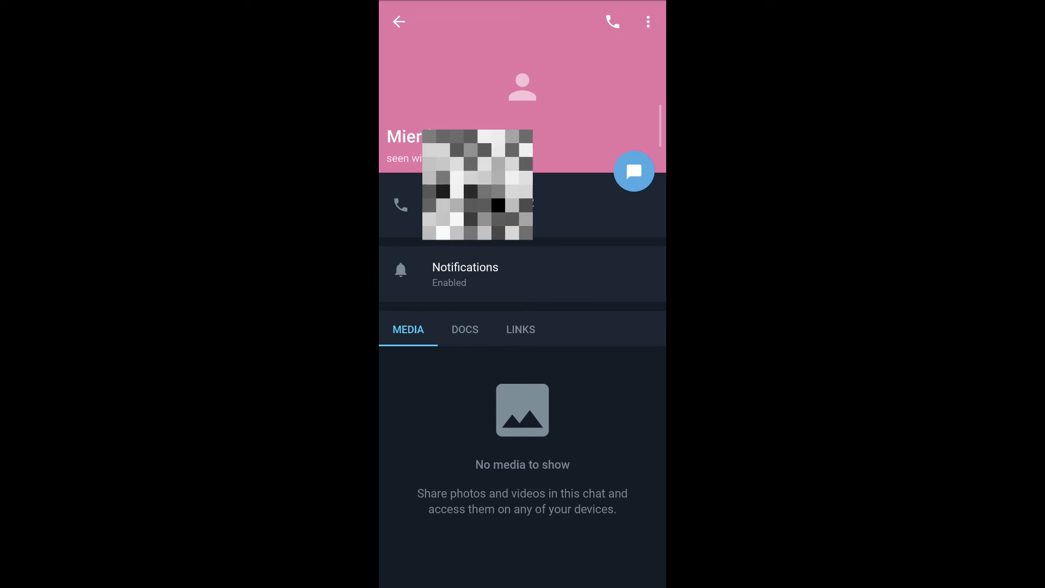
click(647, 22)
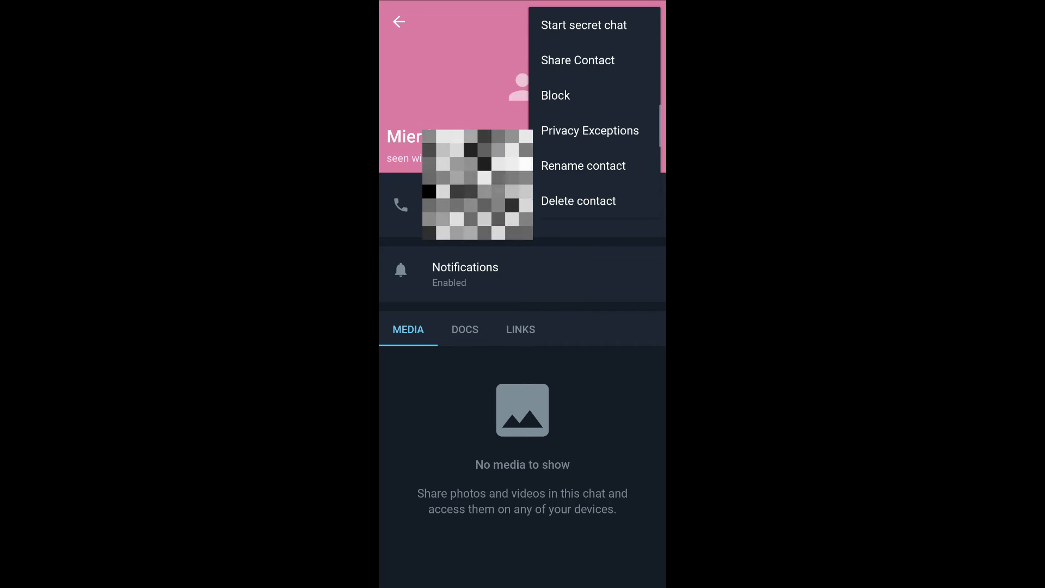